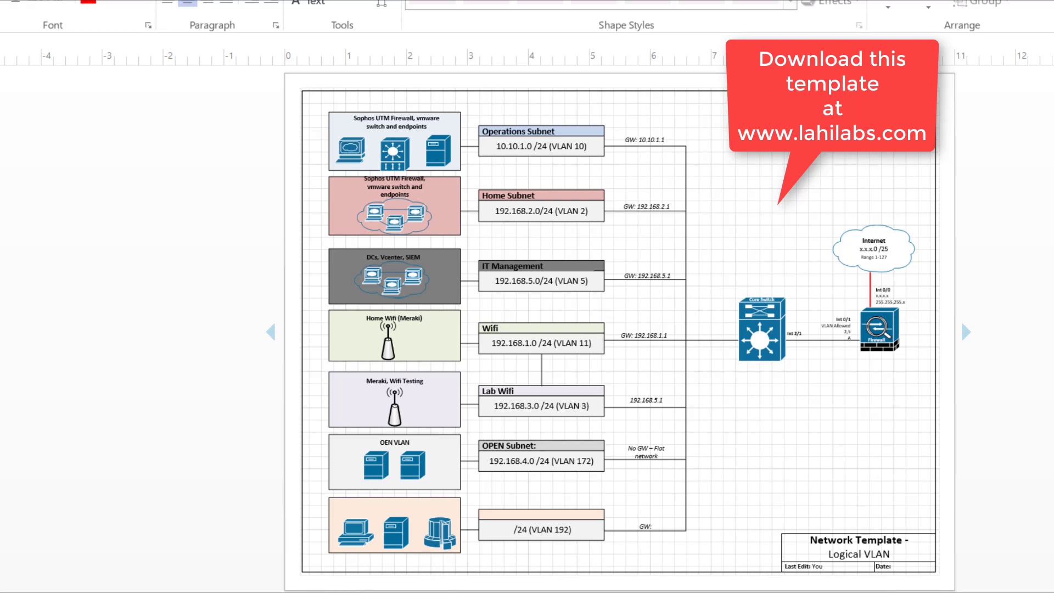
double_click(518, 146)
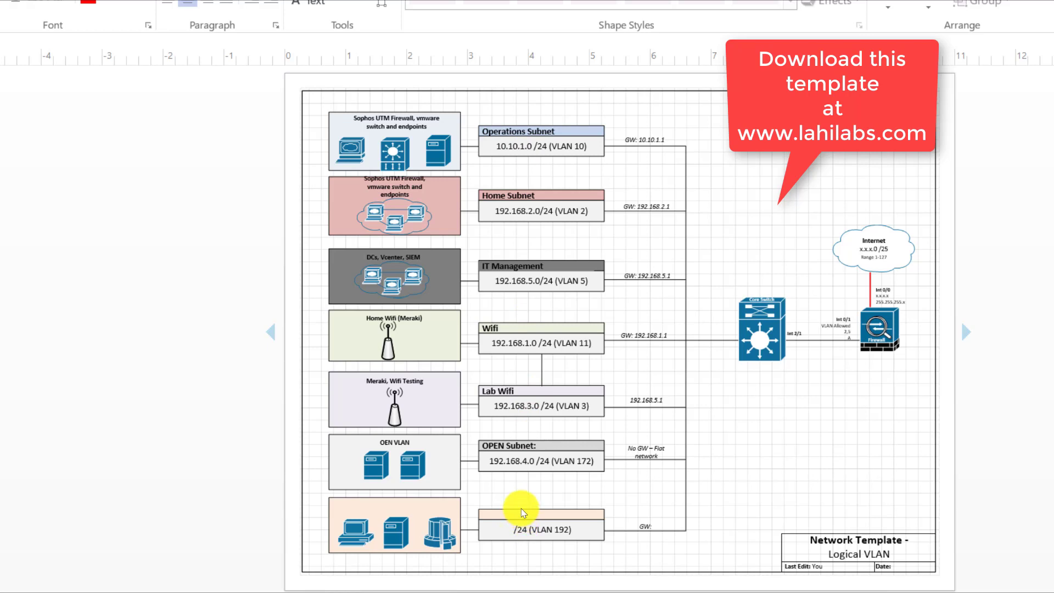
mouse_move(532, 483)
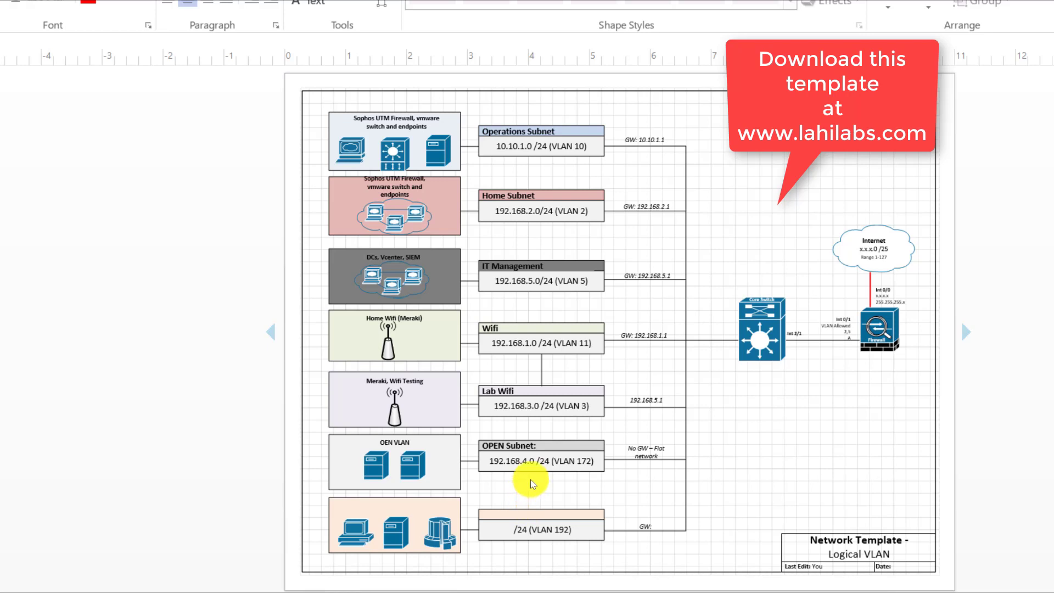
mouse_move(628, 314)
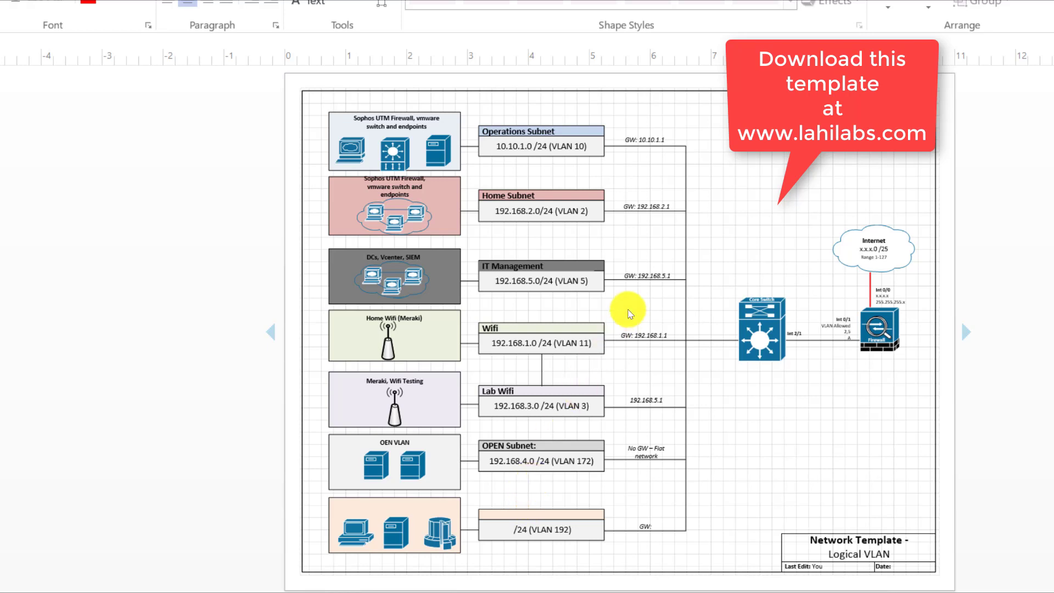
mouse_move(619, 193)
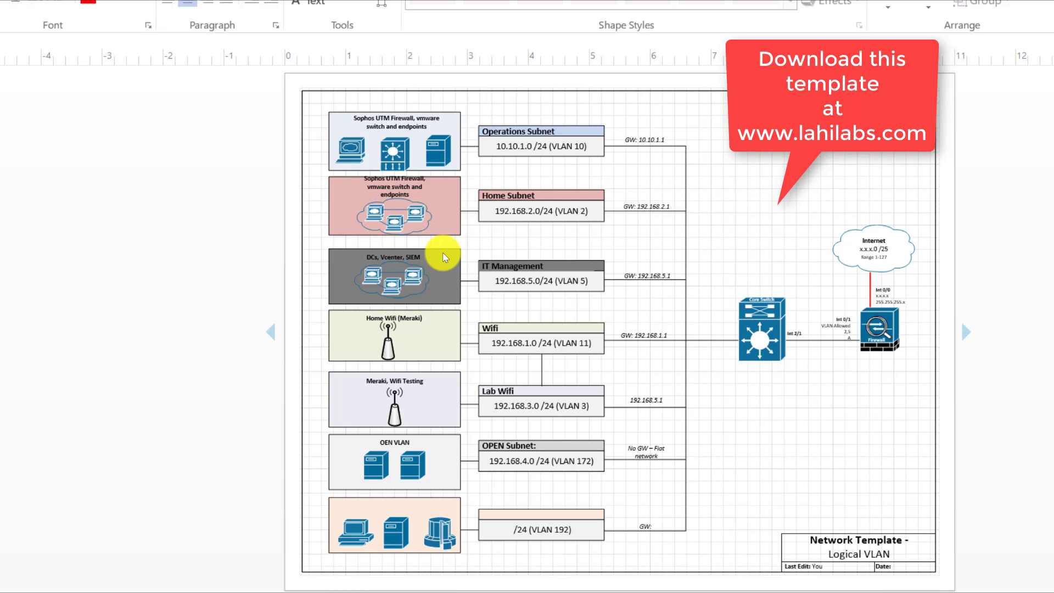
mouse_move(808, 312)
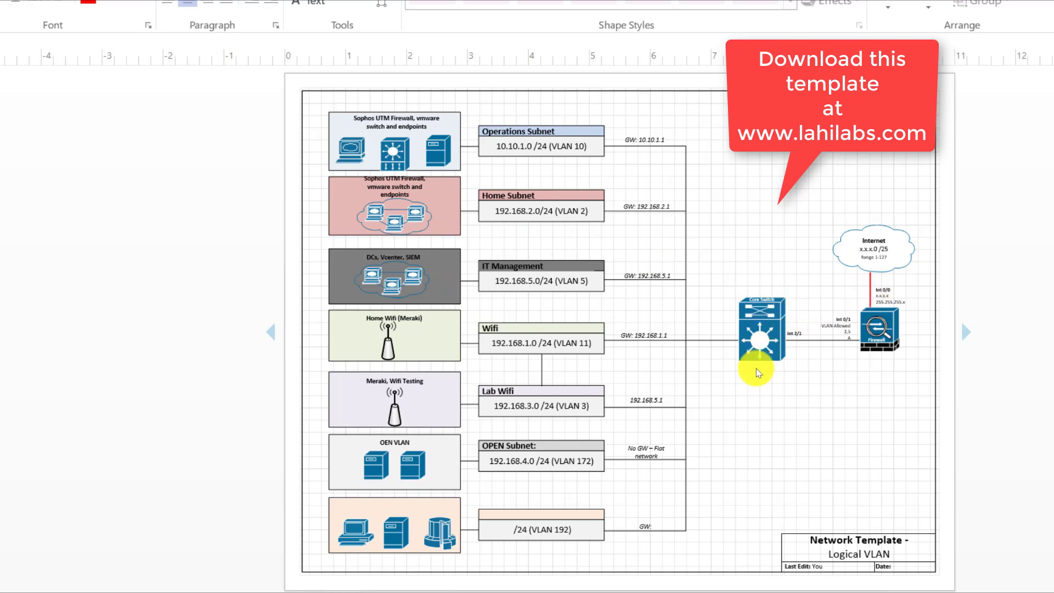
mouse_move(924, 250)
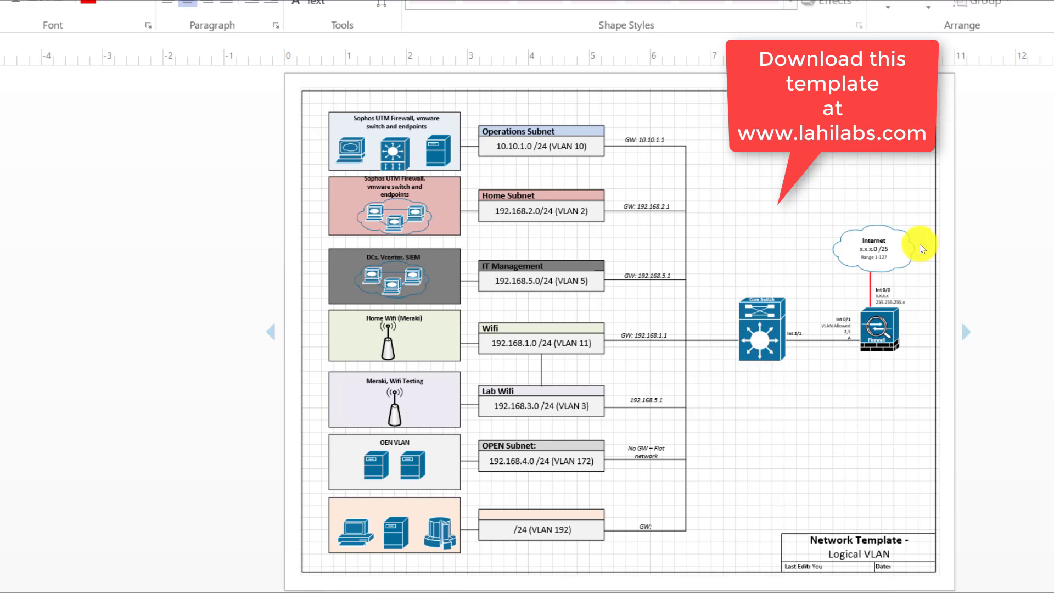
mouse_move(828, 245)
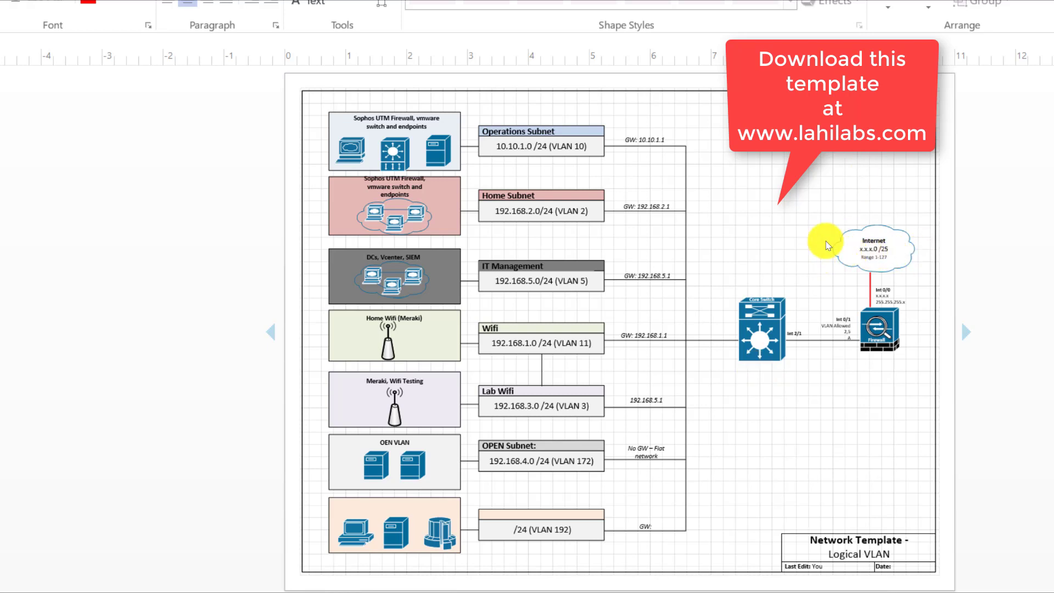
mouse_move(923, 332)
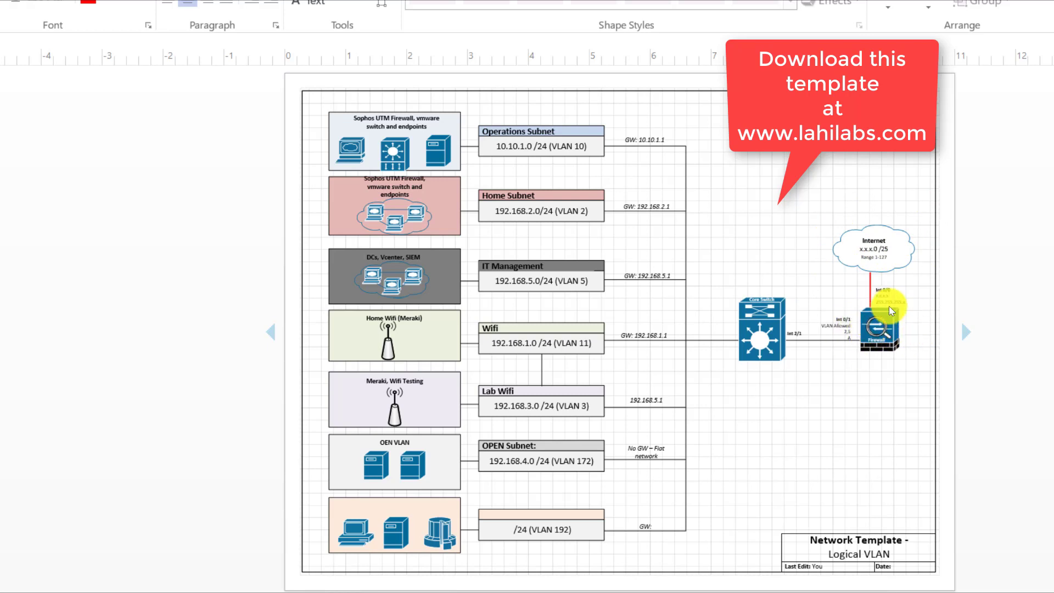
mouse_move(874, 369)
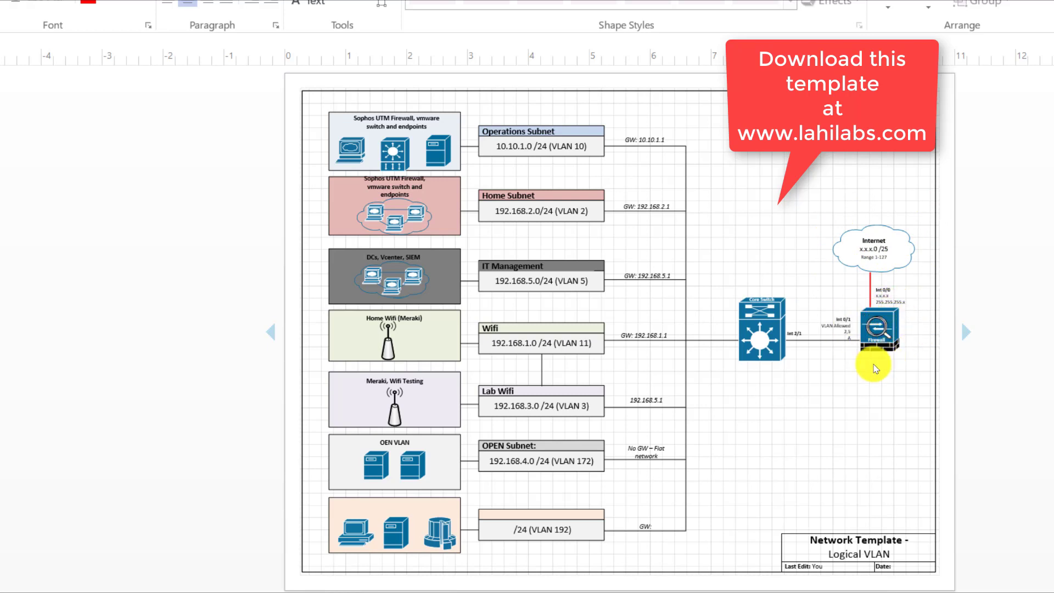
mouse_move(754, 329)
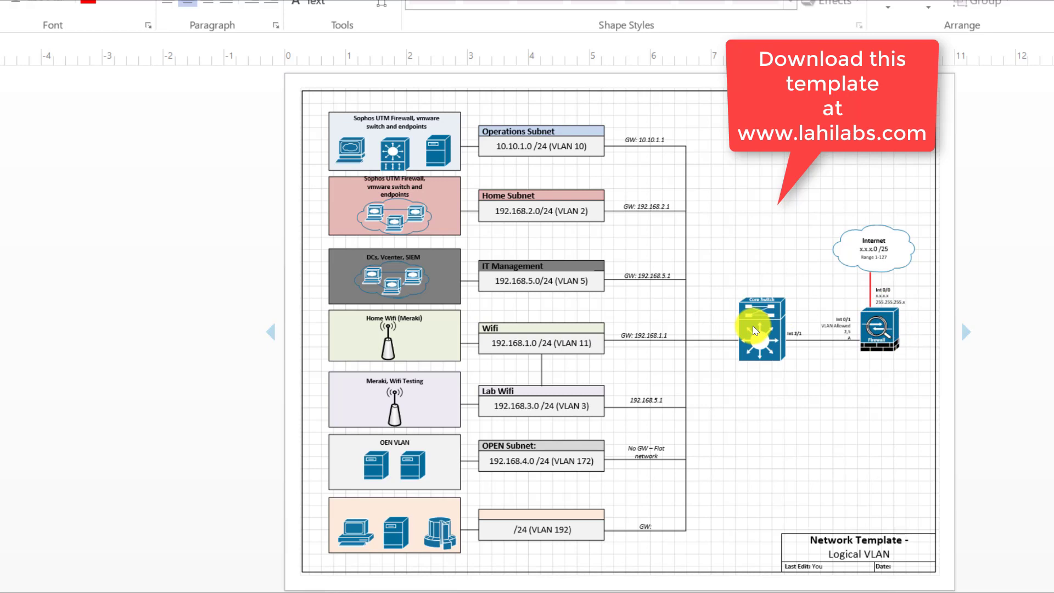
mouse_move(774, 323)
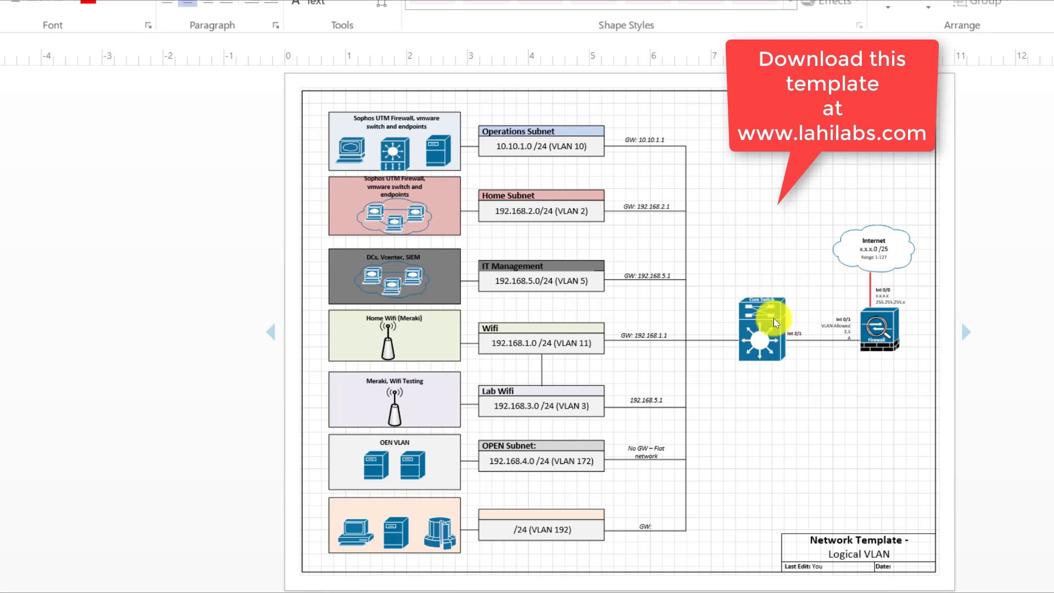
mouse_move(813, 329)
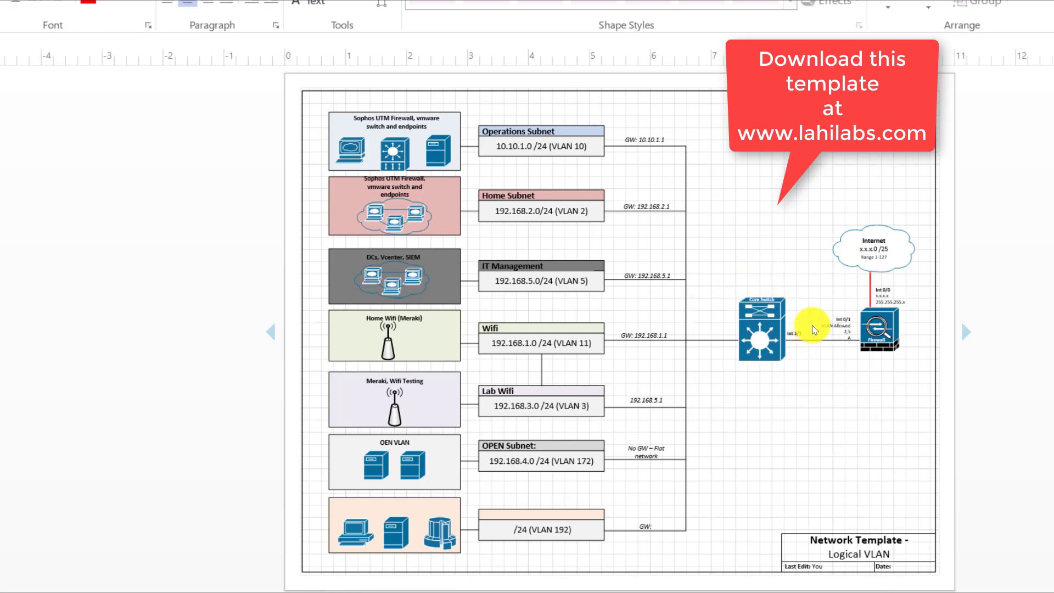
mouse_move(856, 321)
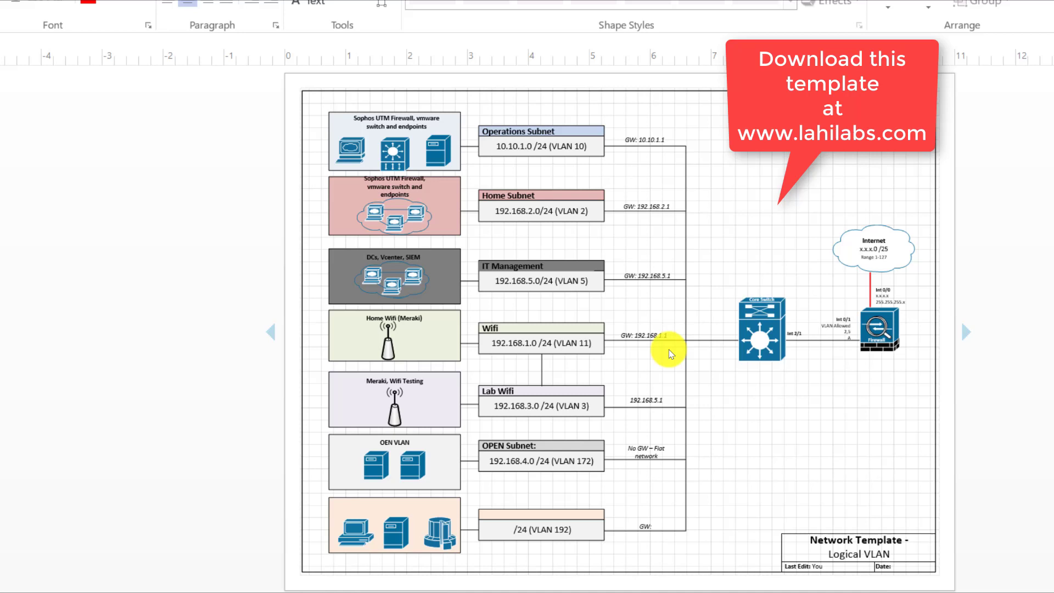
mouse_move(677, 347)
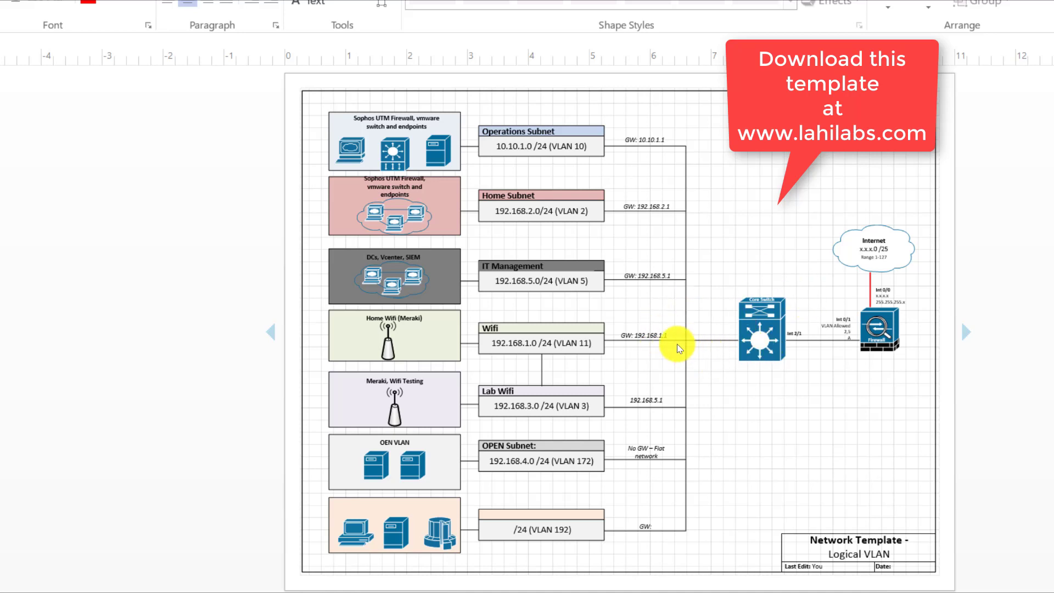
mouse_move(696, 338)
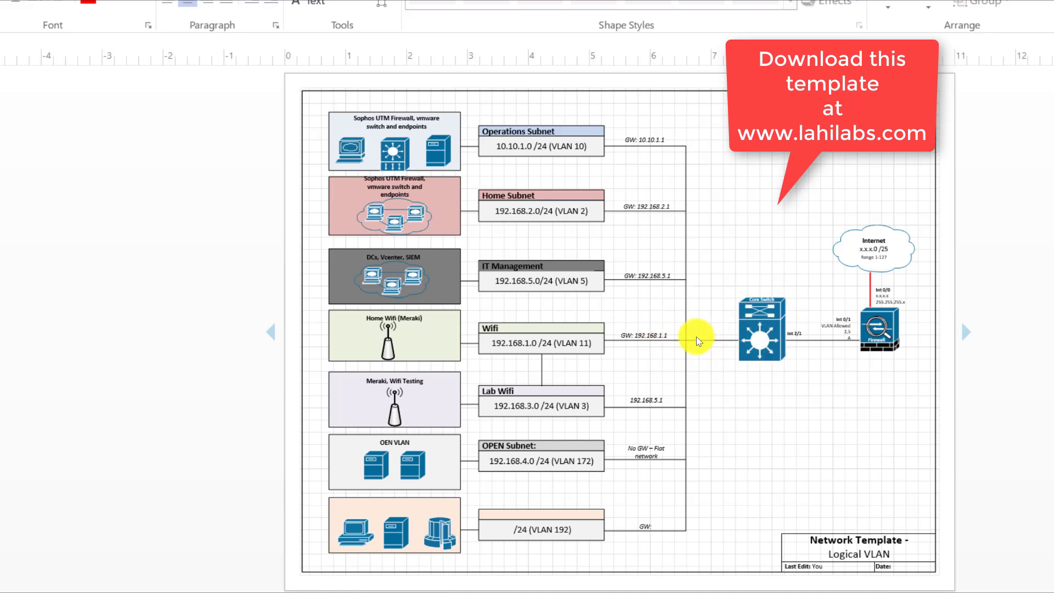
mouse_move(683, 348)
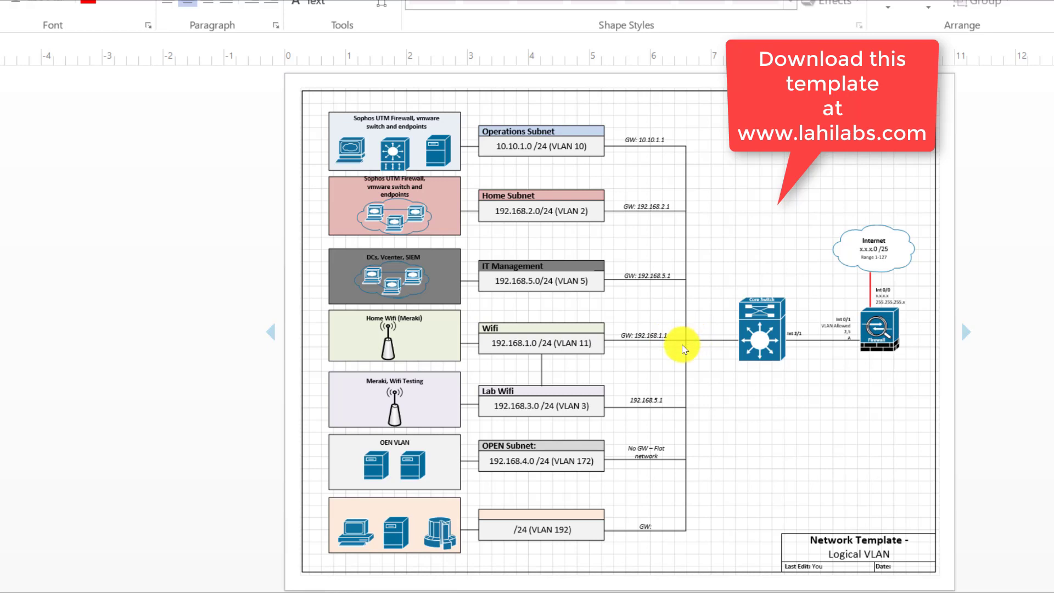
mouse_move(665, 346)
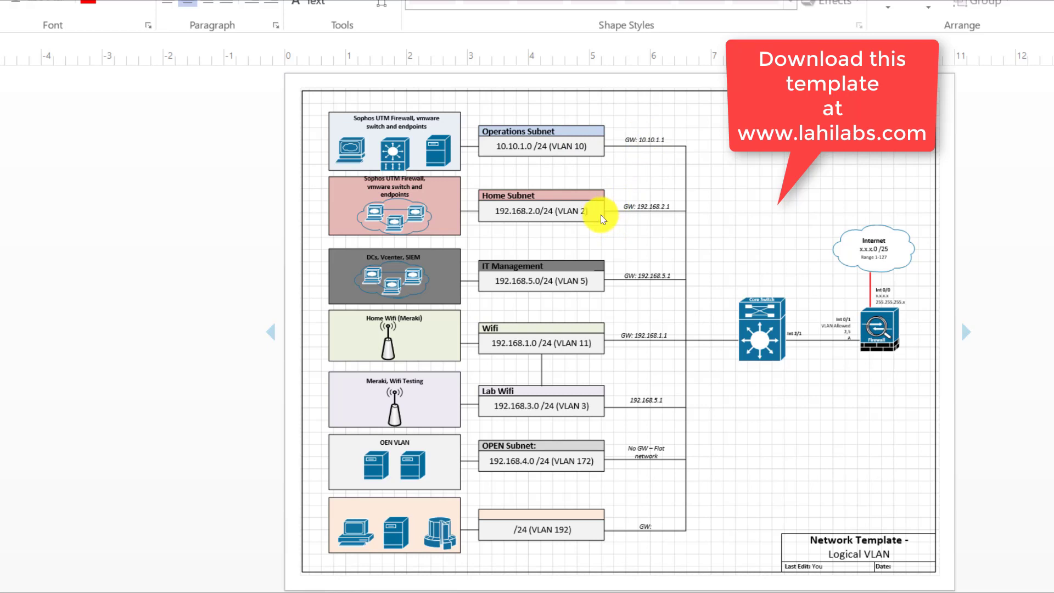
mouse_move(865, 333)
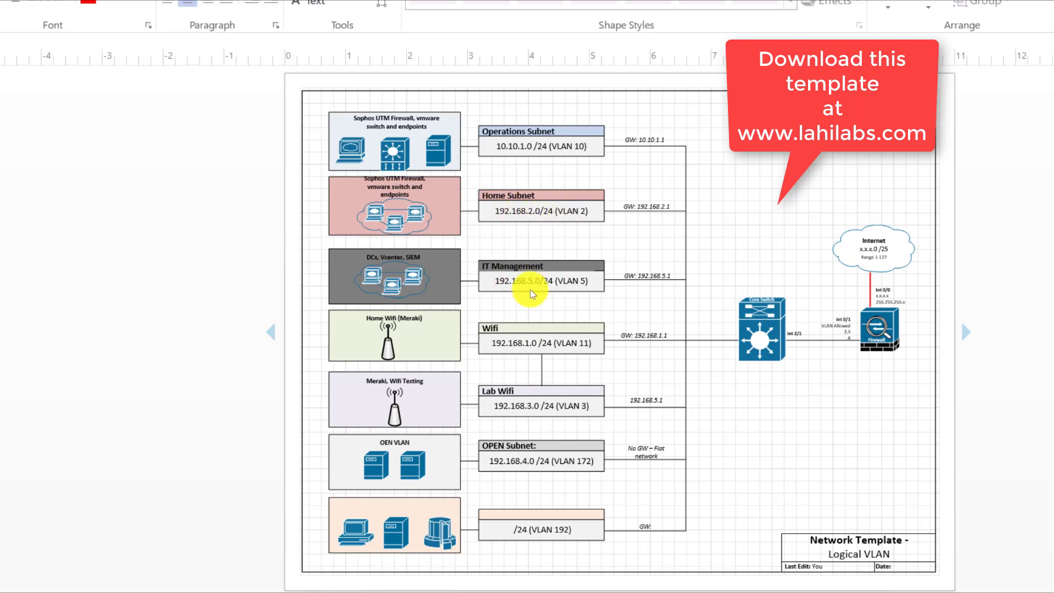
mouse_move(843, 345)
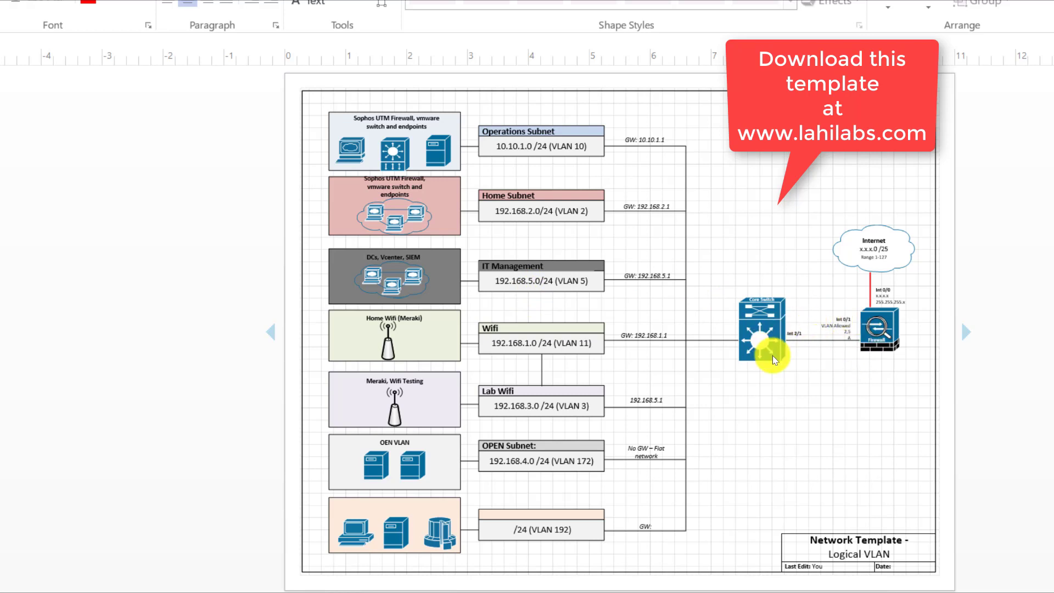
mouse_move(672, 437)
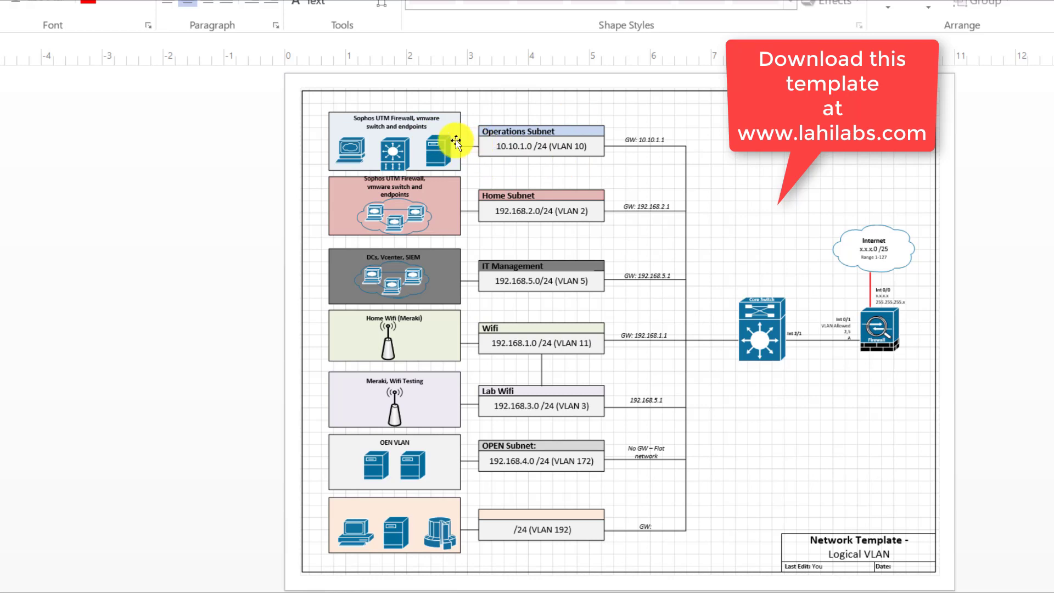
mouse_move(465, 124)
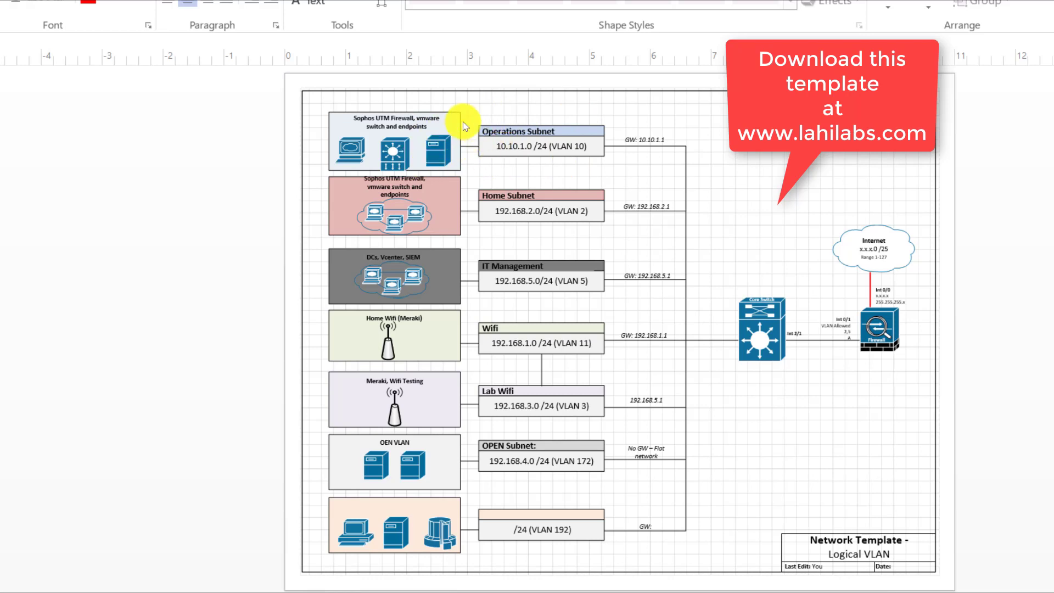
mouse_move(496, 233)
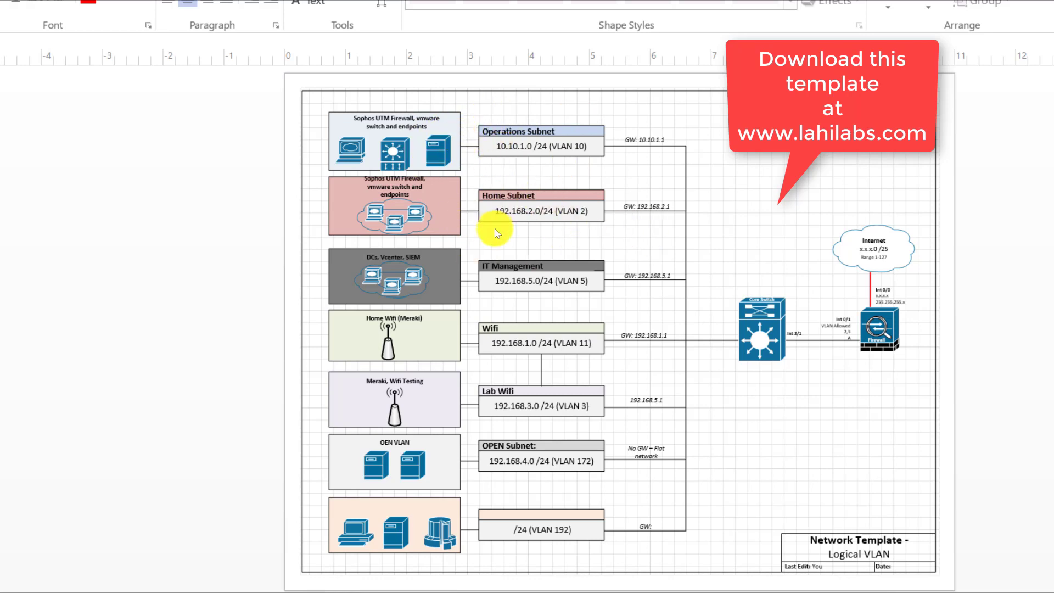
mouse_move(495, 288)
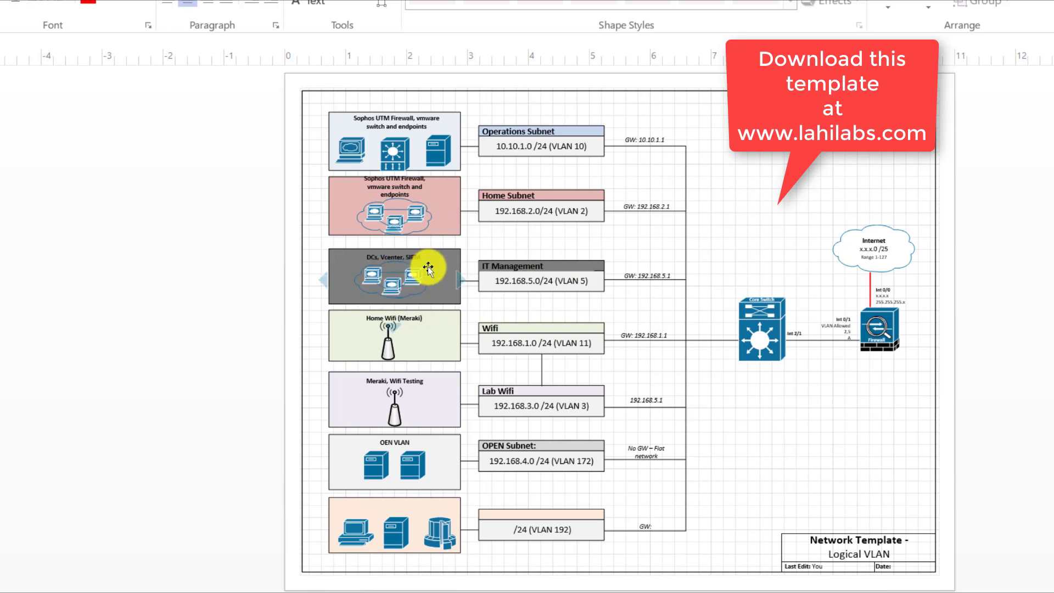
mouse_move(393, 283)
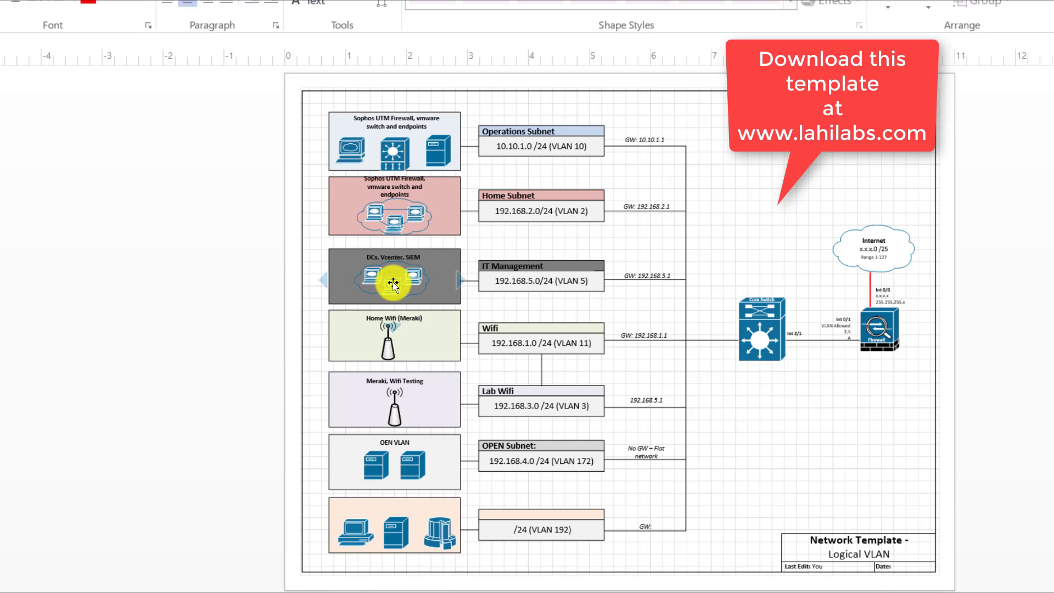
mouse_move(540, 360)
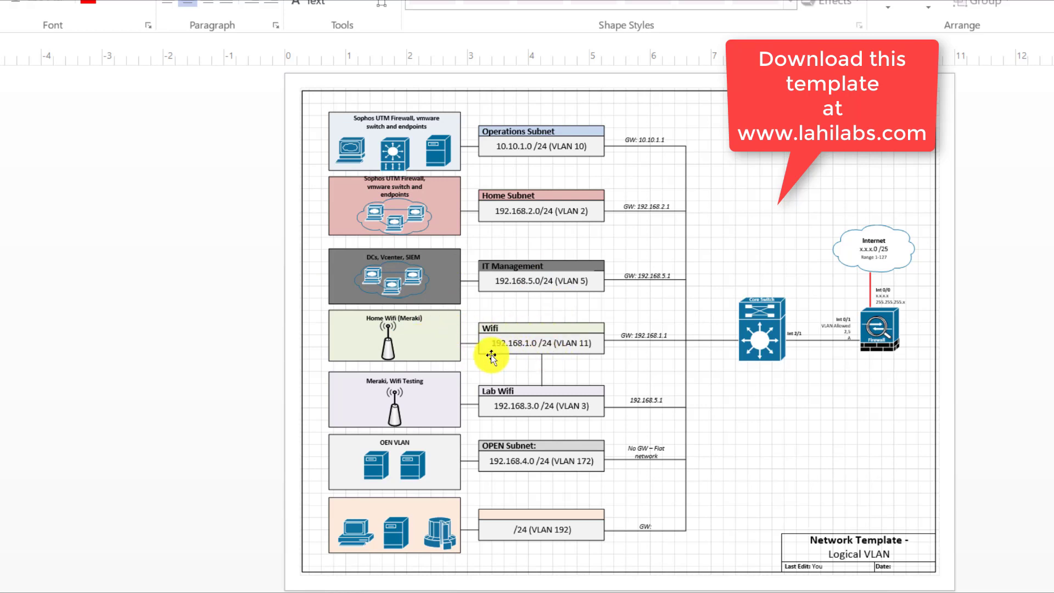
mouse_move(553, 319)
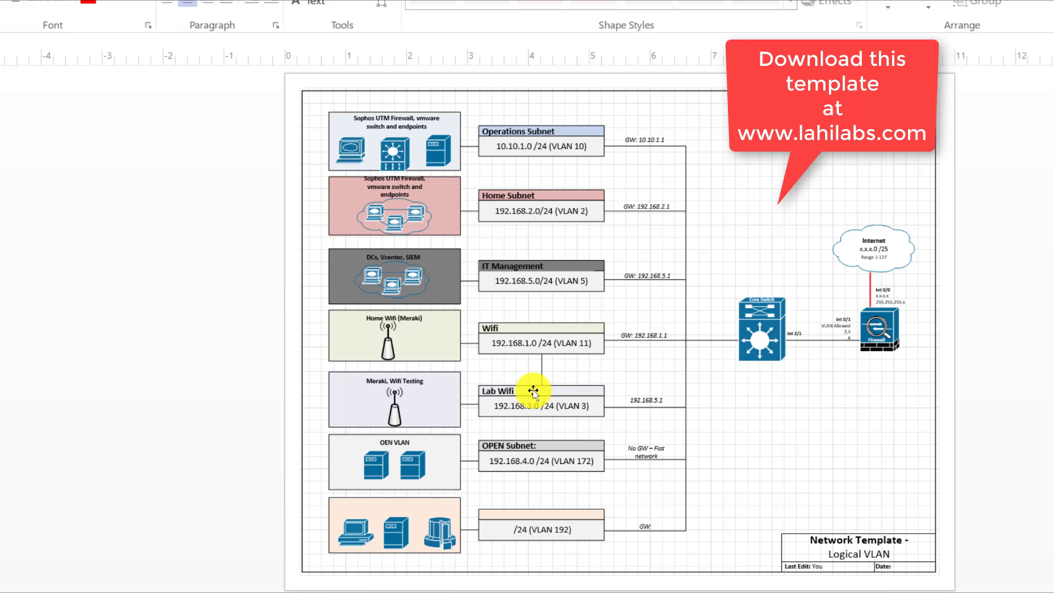
mouse_move(543, 402)
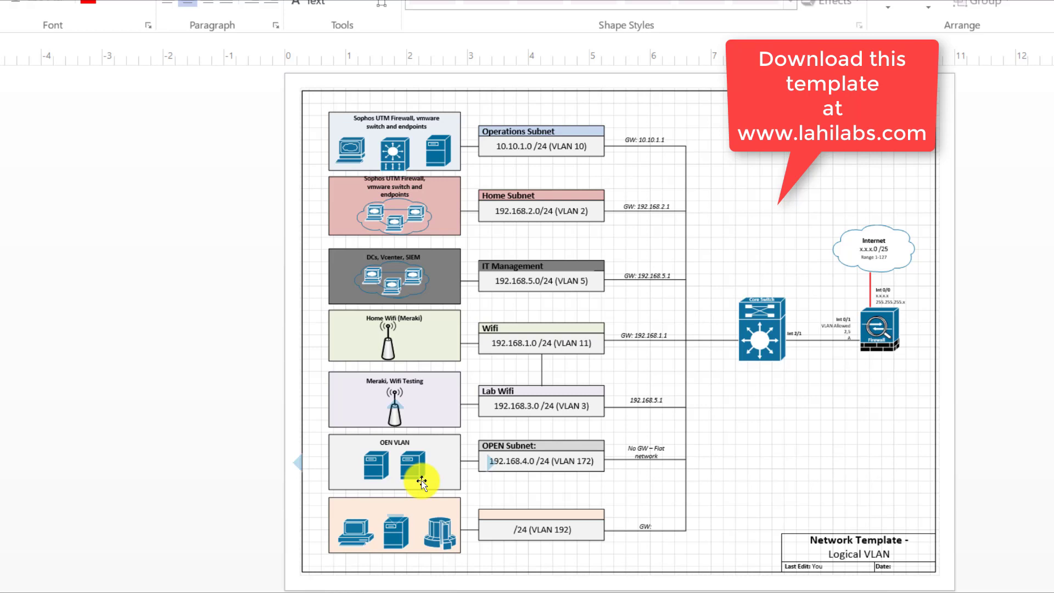
mouse_move(795, 329)
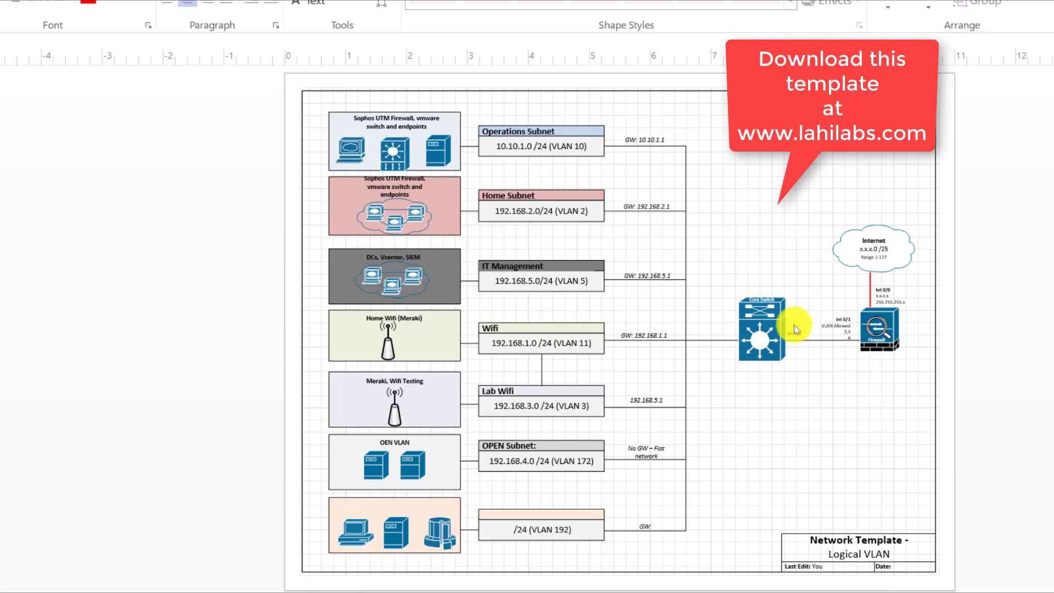
mouse_move(756, 294)
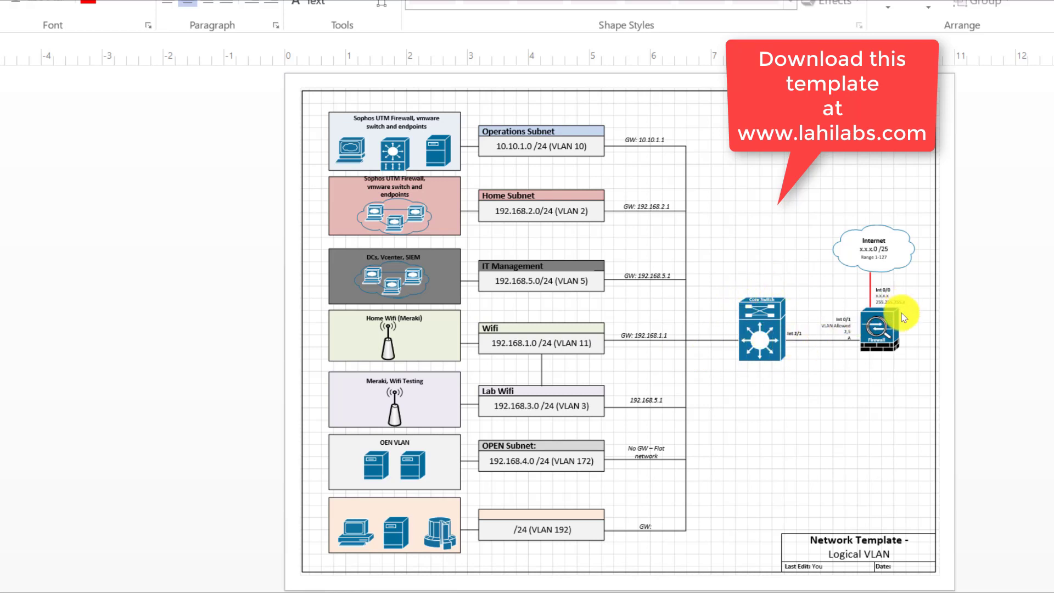
mouse_move(655, 337)
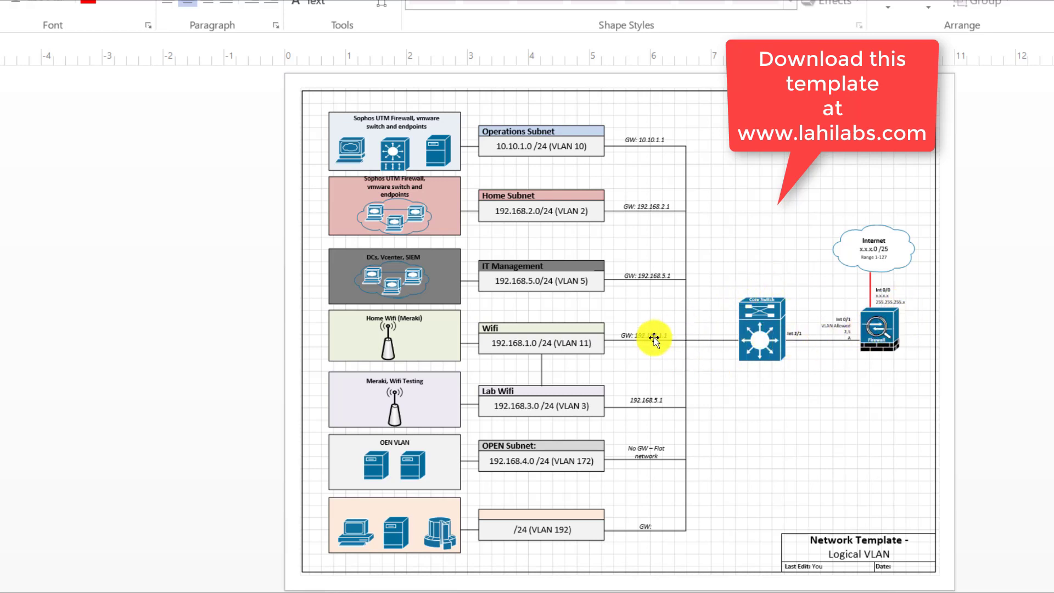
left_click(761, 335)
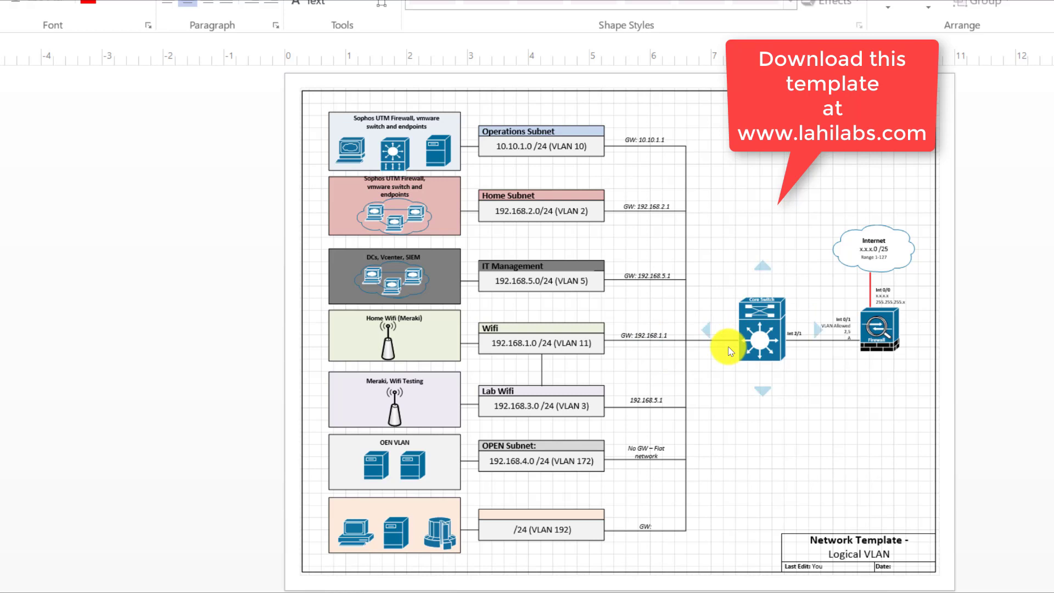
mouse_move(849, 220)
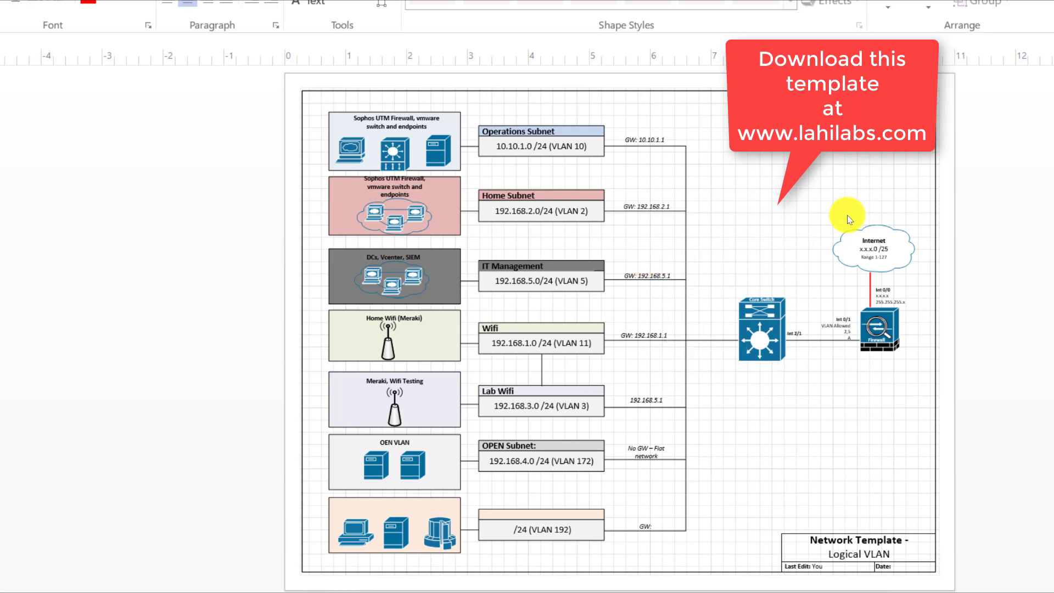
mouse_move(792, 285)
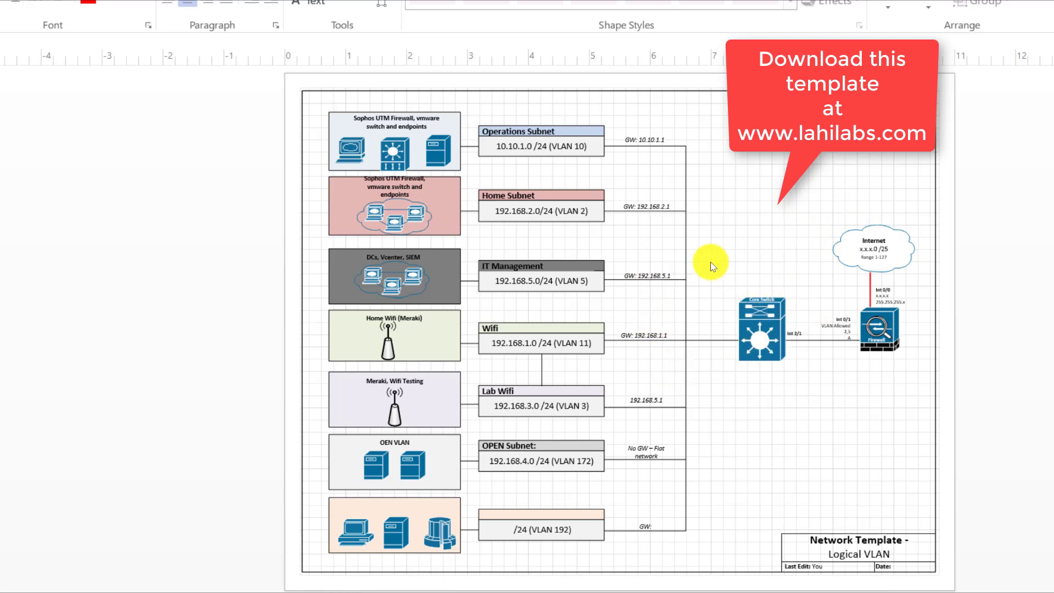
mouse_move(656, 323)
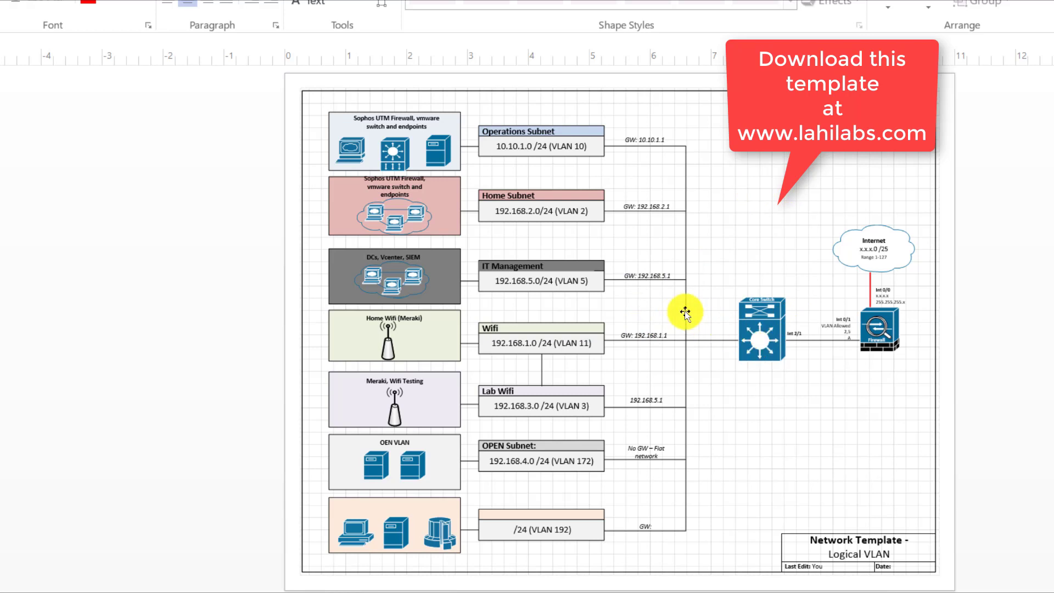
mouse_move(714, 299)
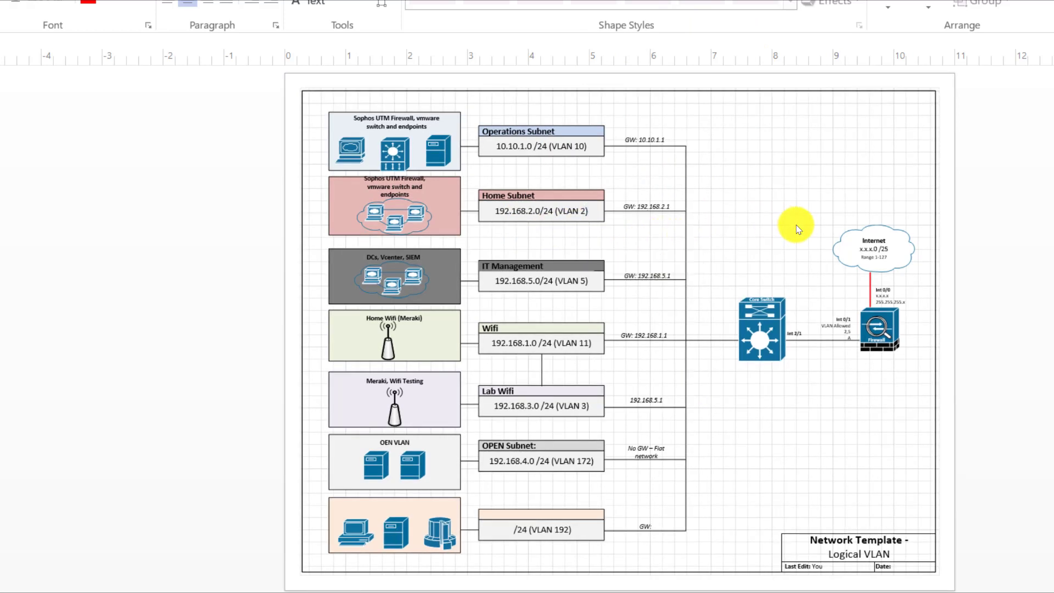
mouse_move(650, 170)
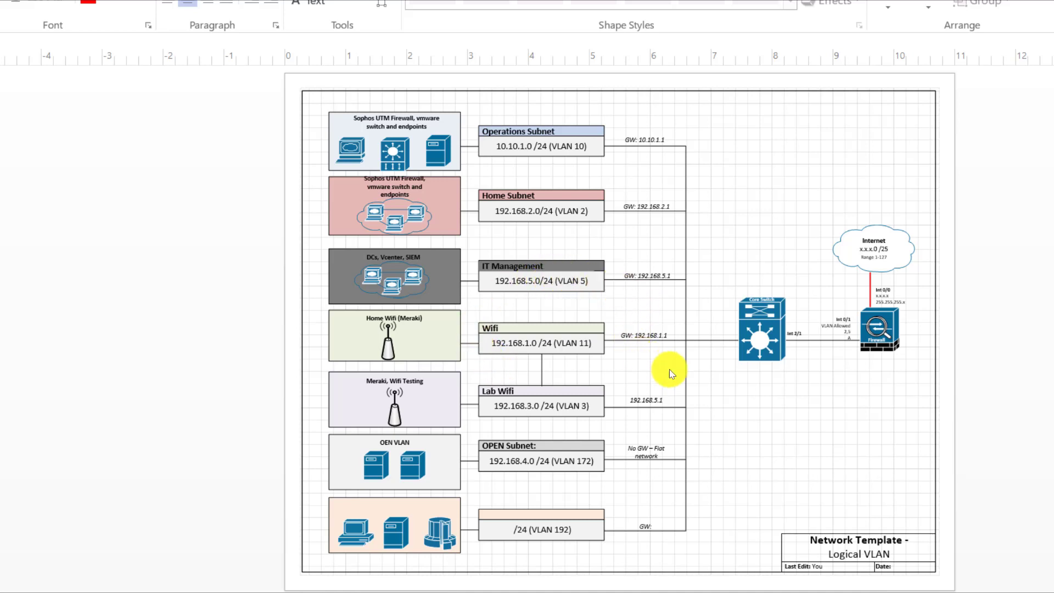
mouse_move(1019, 535)
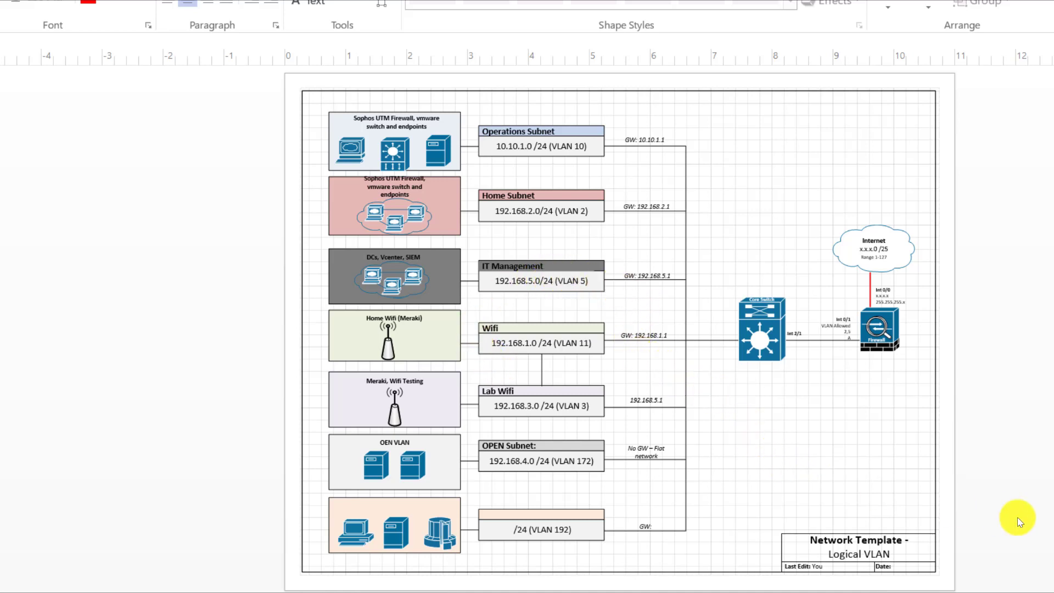